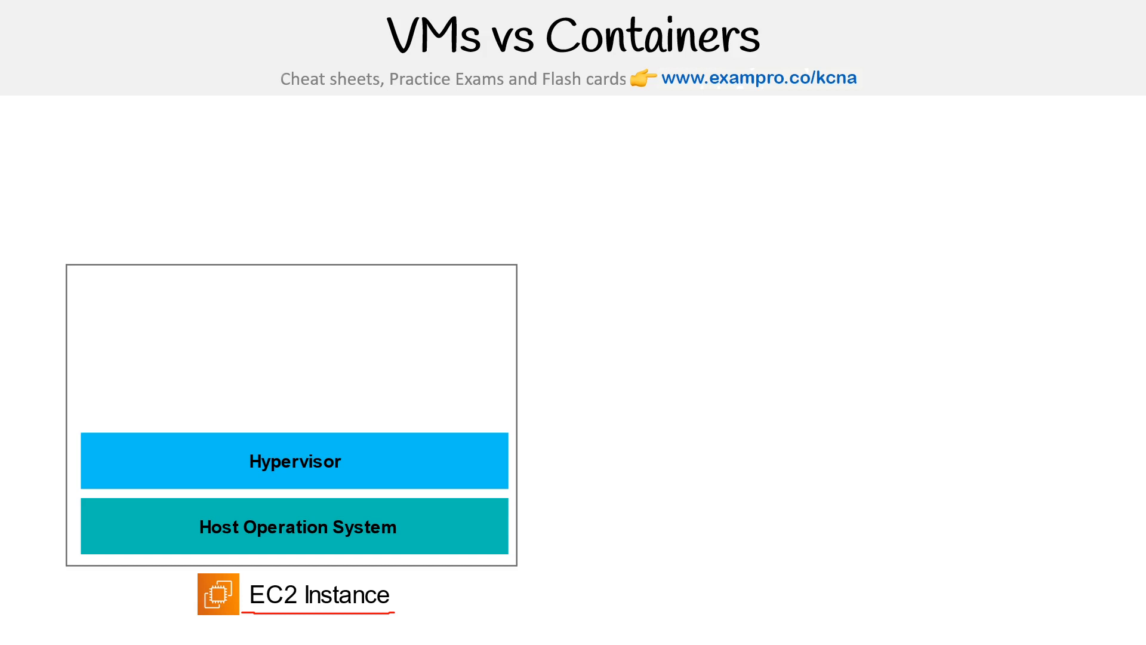
# Underline the Hypervisor label in red on the VM stack
pyautogui.moveTo(306, 476); pyautogui.dragTo(384, 476)
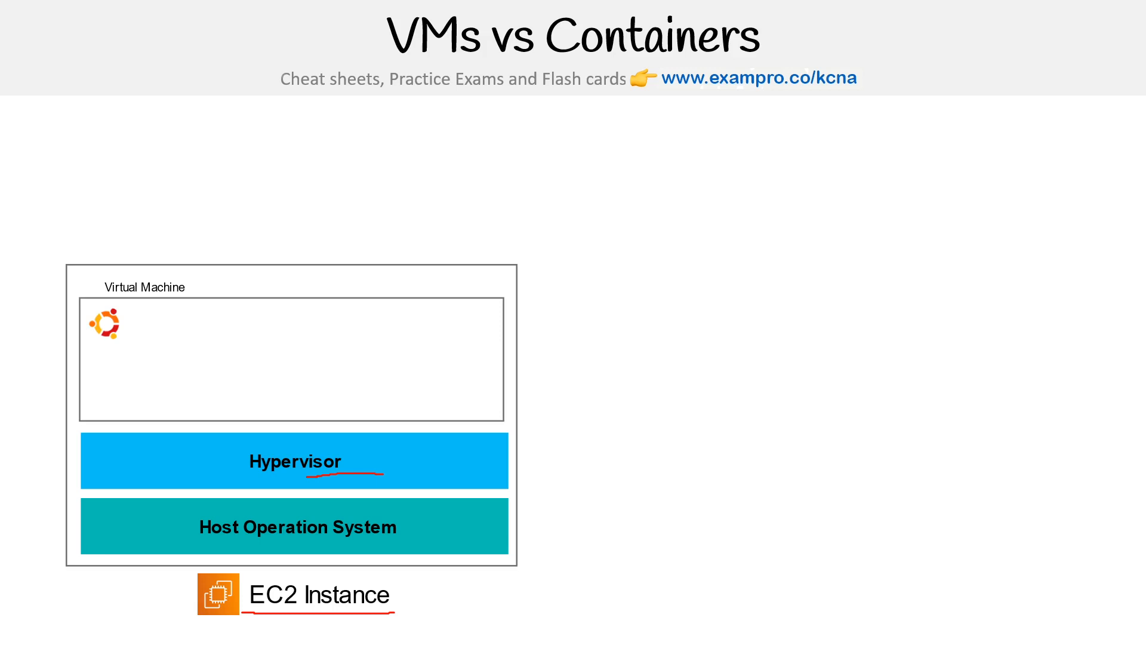
pyautogui.moveTo(79, 343); pyautogui.dragTo(129, 341)
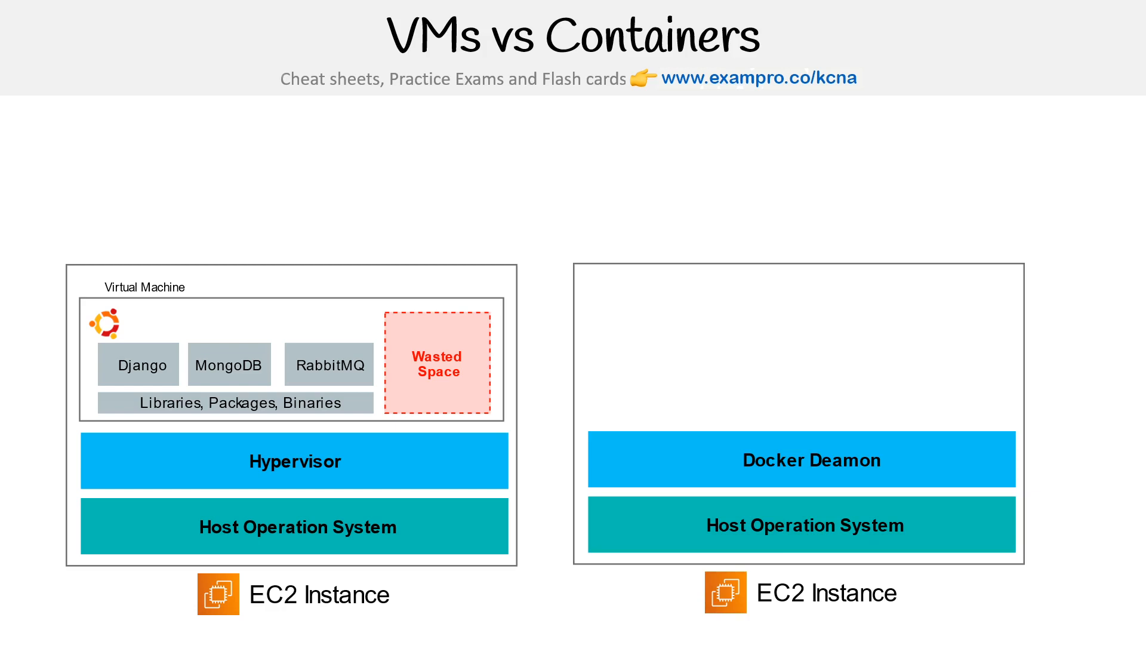
# Underline EC2 Instance, Host Operation System and Docker Deamon in red on the Docker side
pyautogui.moveTo(738, 610); pyautogui.dragTo(907, 600)
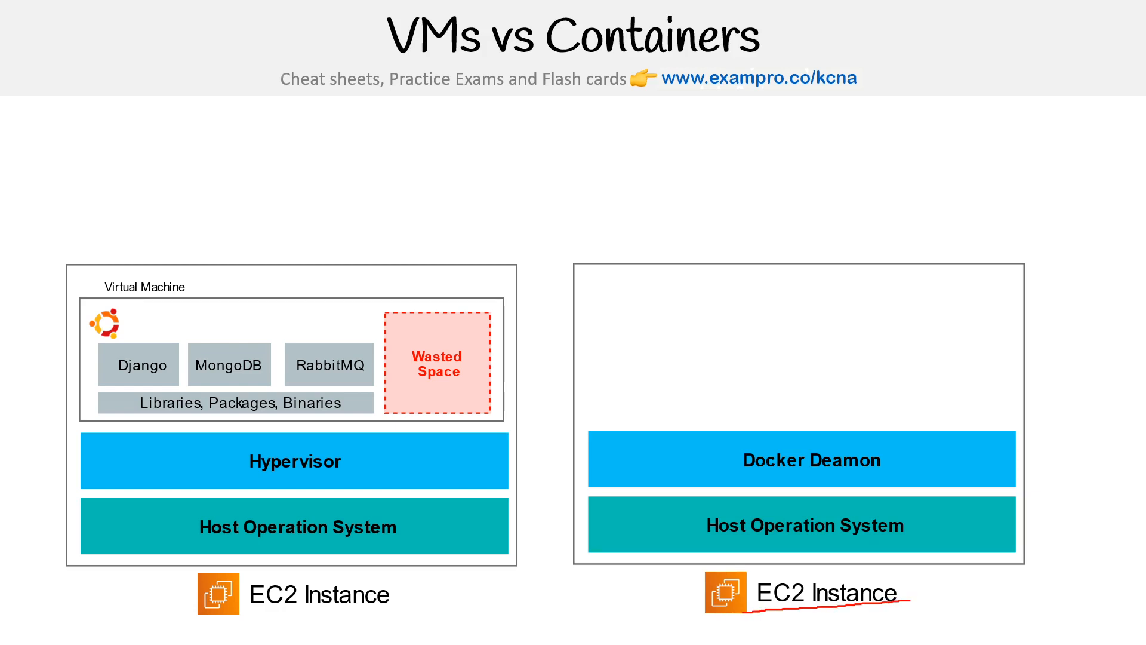
pyautogui.moveTo(705, 539); pyautogui.dragTo(764, 539)
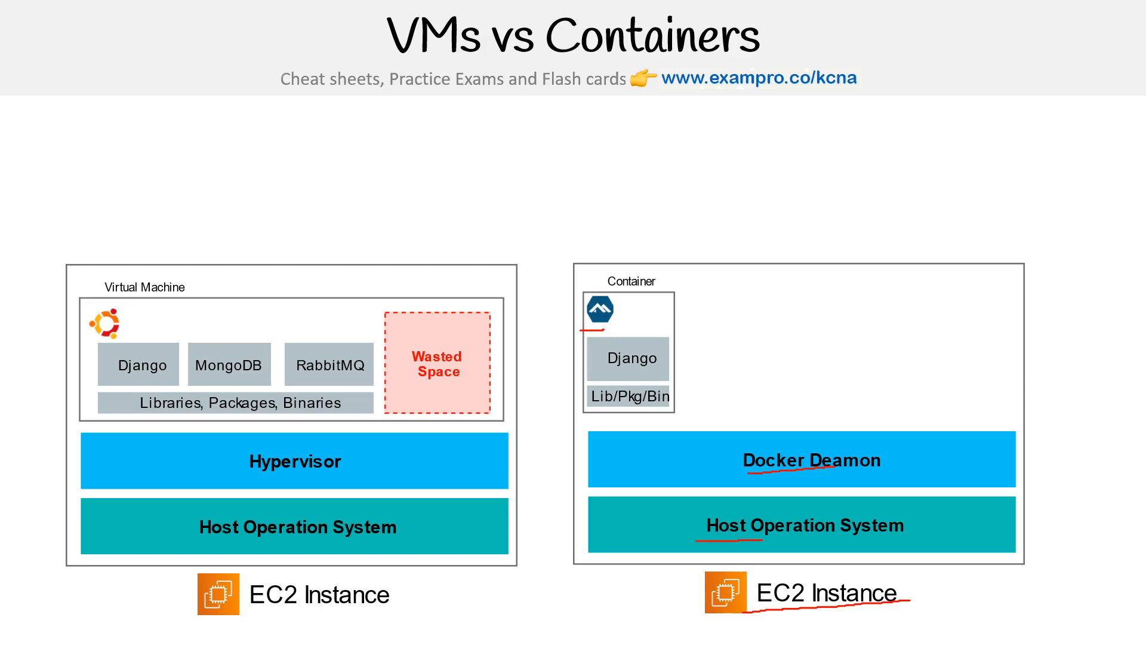
# Mark the Django container, underline Virtual Machine, and tick between the first two containers in red
pyautogui.moveTo(673, 365); pyautogui.dragTo(648, 383)
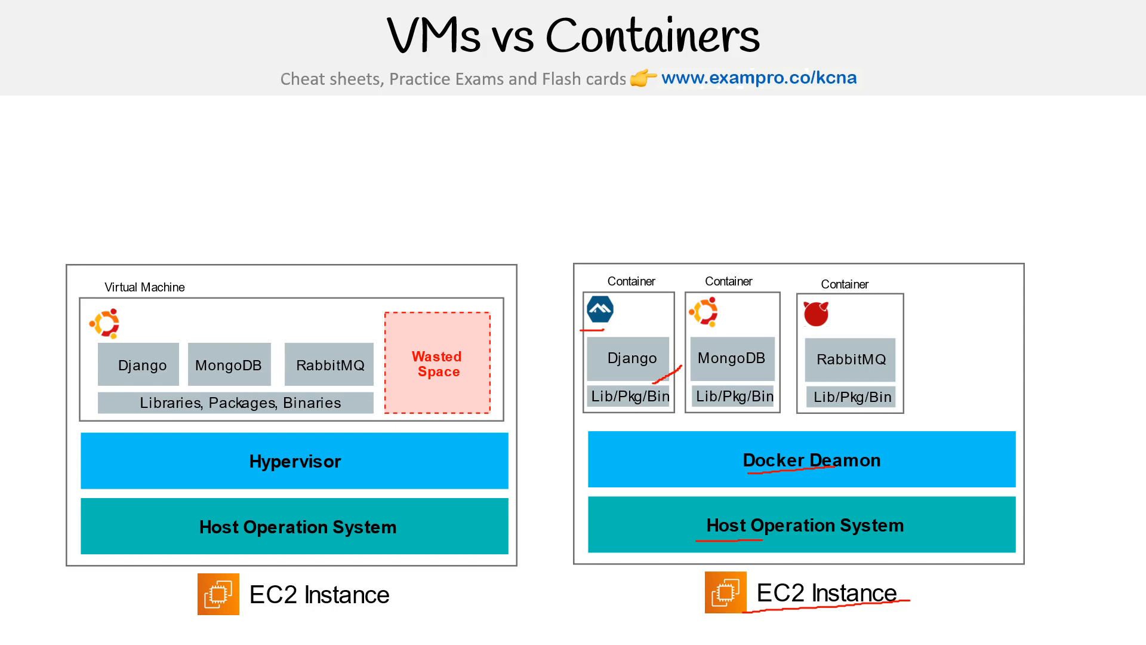
pyautogui.moveTo(132, 296); pyautogui.dragTo(214, 296)
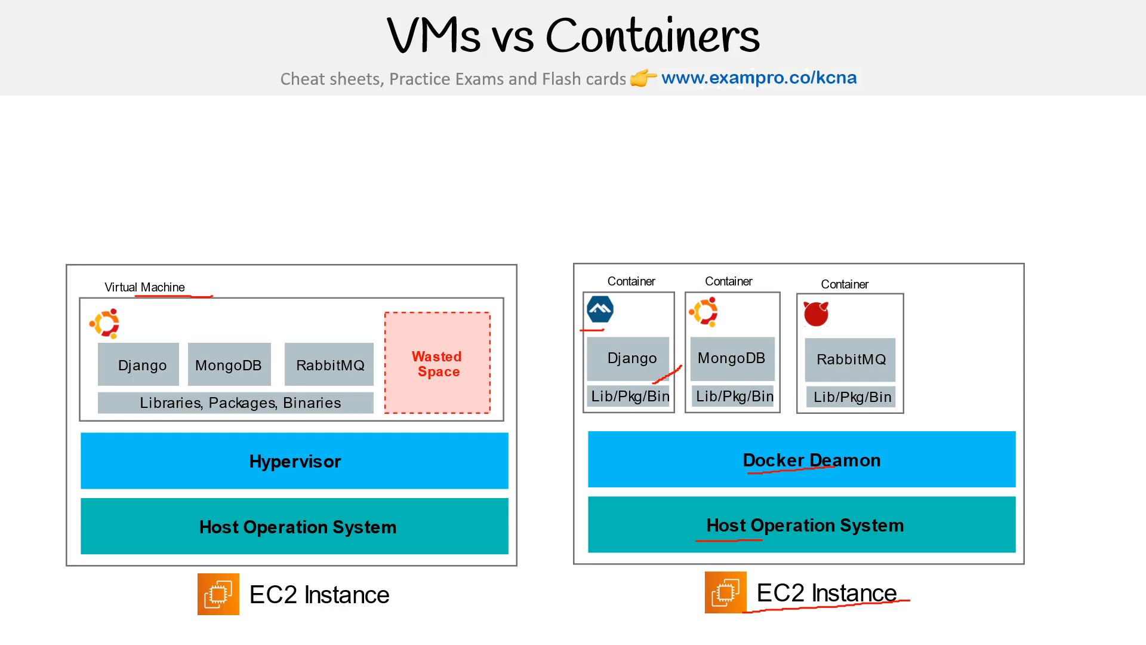
pyautogui.moveTo(682, 267); pyautogui.dragTo(671, 315)
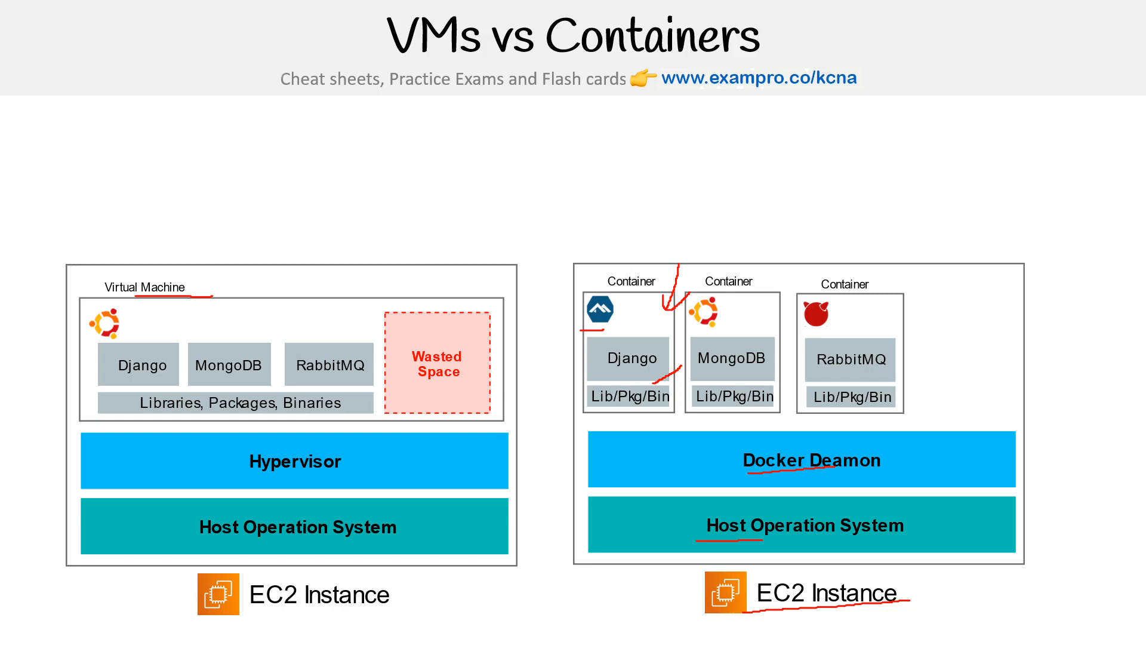